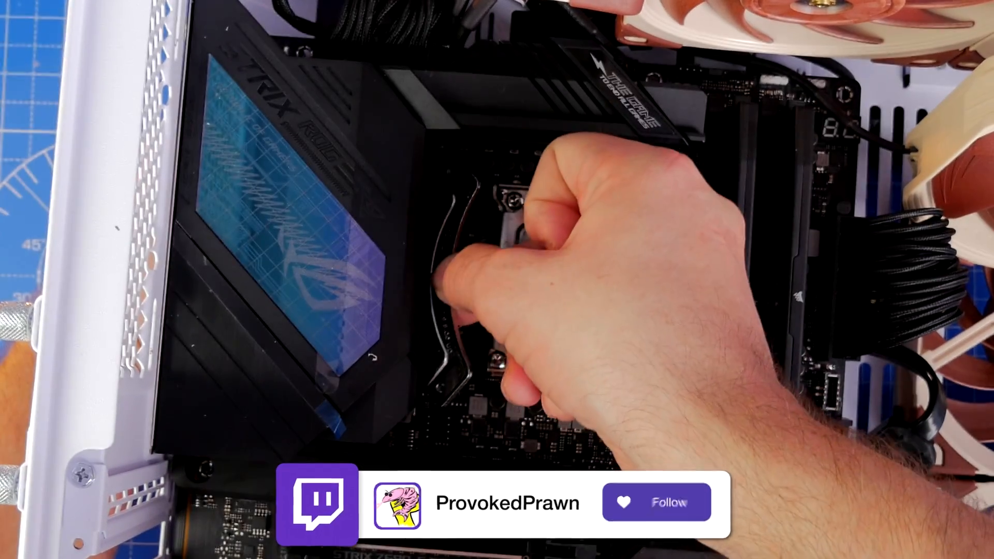
click(656, 502)
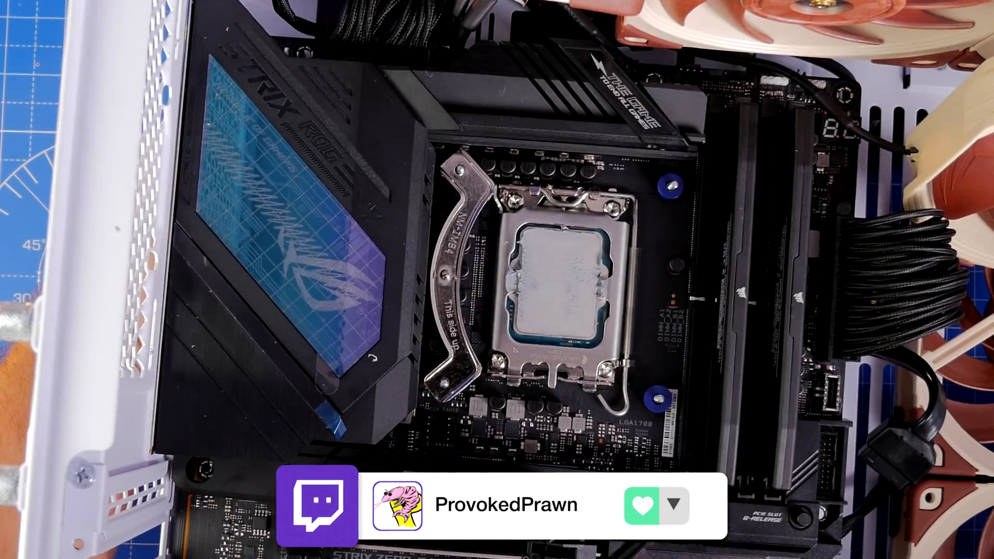